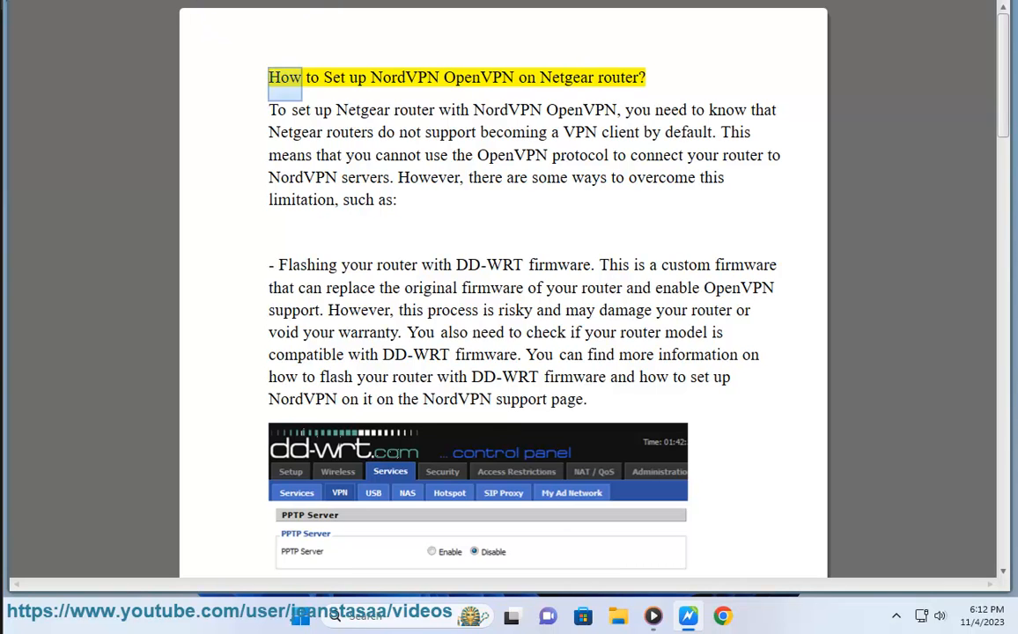
# - Start read-aloud at the title and follow page one through the DD-WRT firmware section
pyautogui.doubleClick(618, 78)
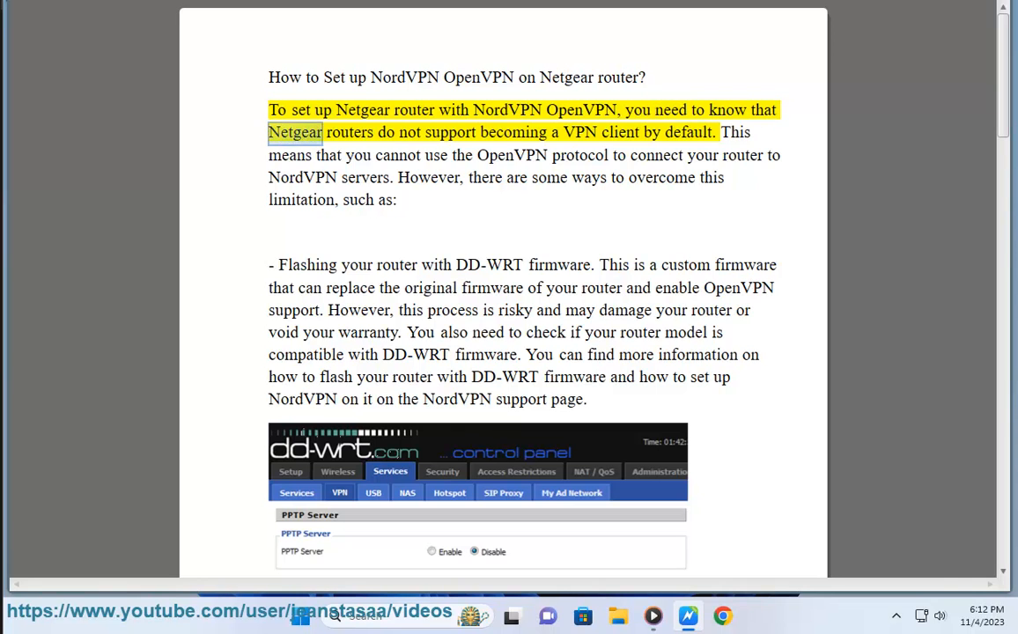
pyautogui.doubleClick(620, 133)
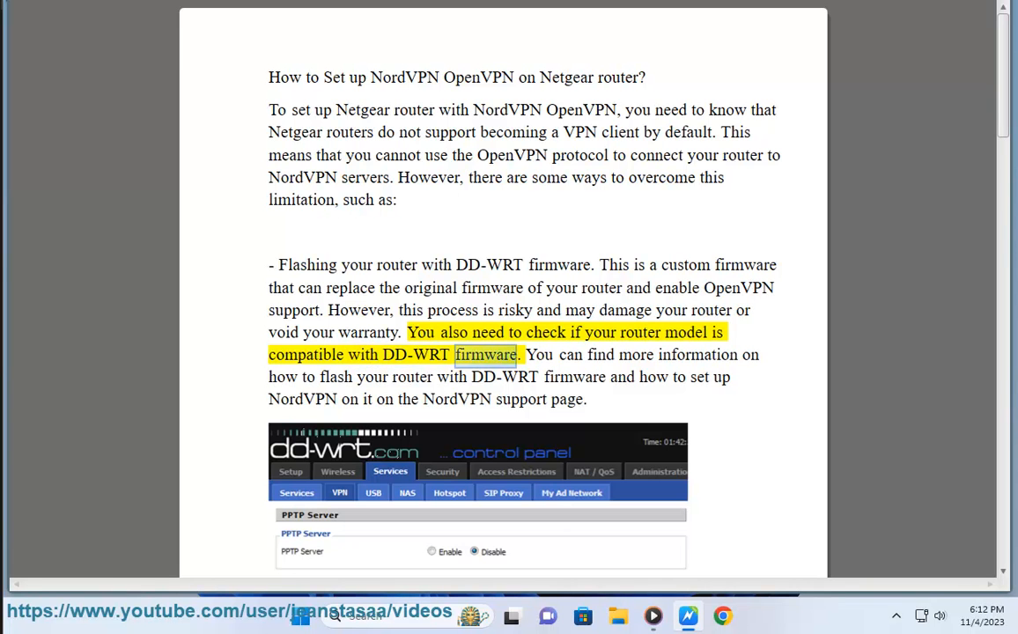
pyautogui.scroll(-3)
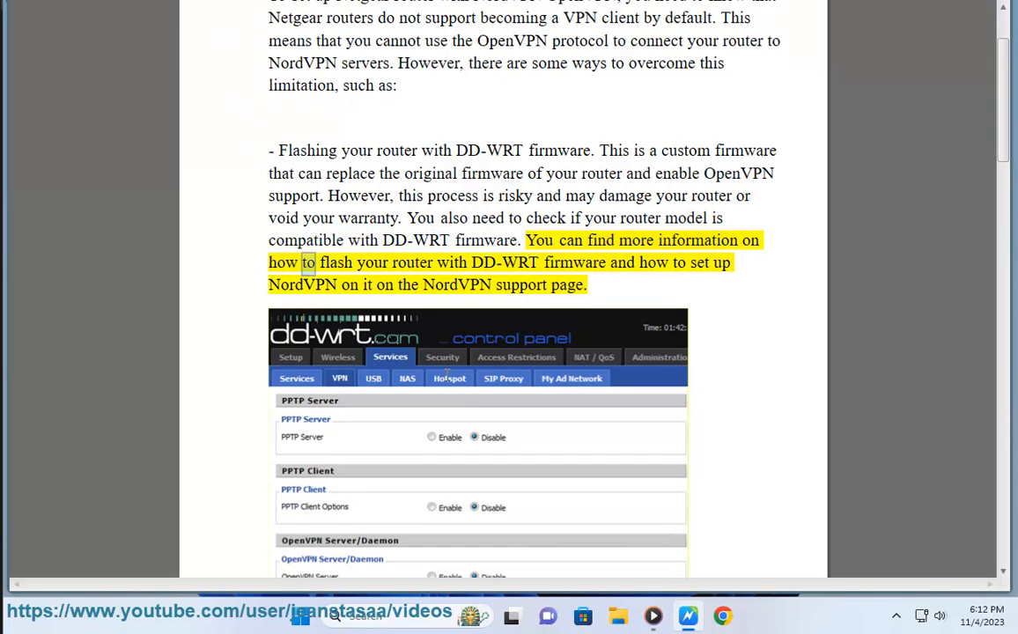
pyautogui.scroll(-3)
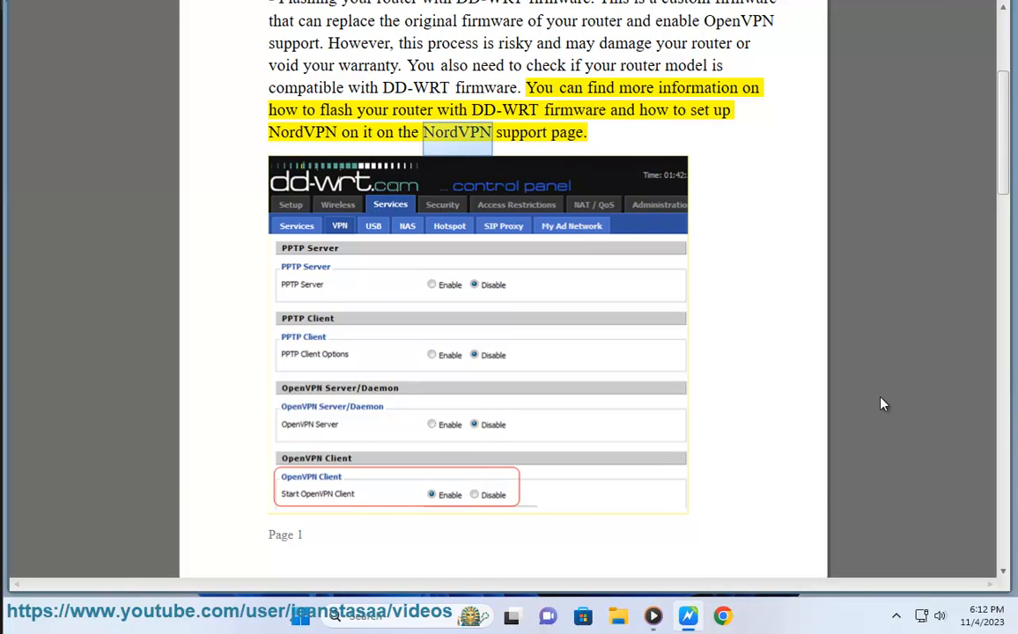
pyautogui.scroll(-3)
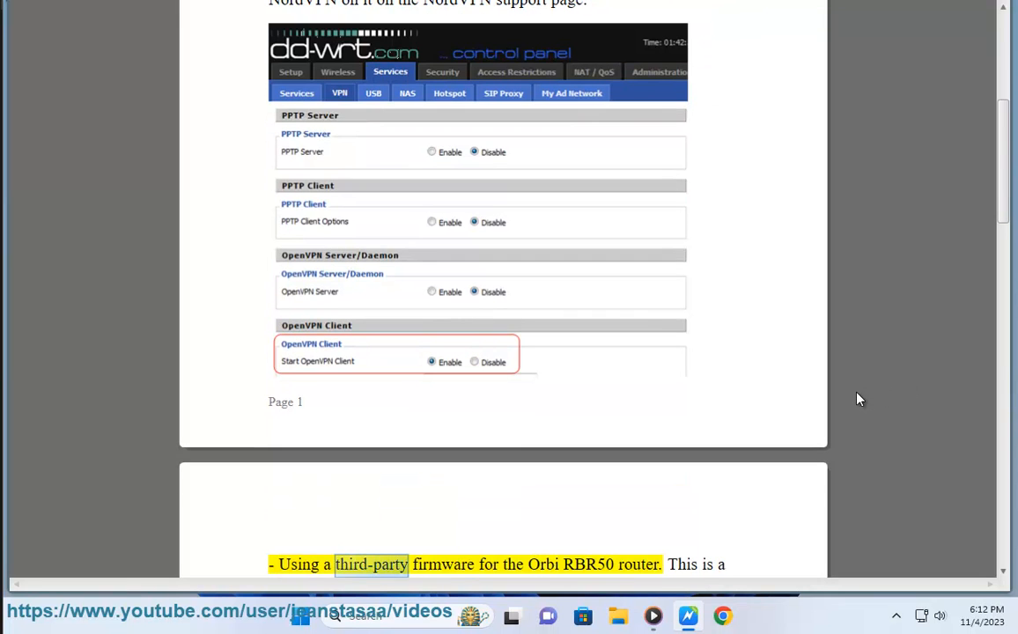
# - Follow read-aloud through the Orbi RBR50 bullet and its screenshot on page two
pyautogui.scroll(-3)
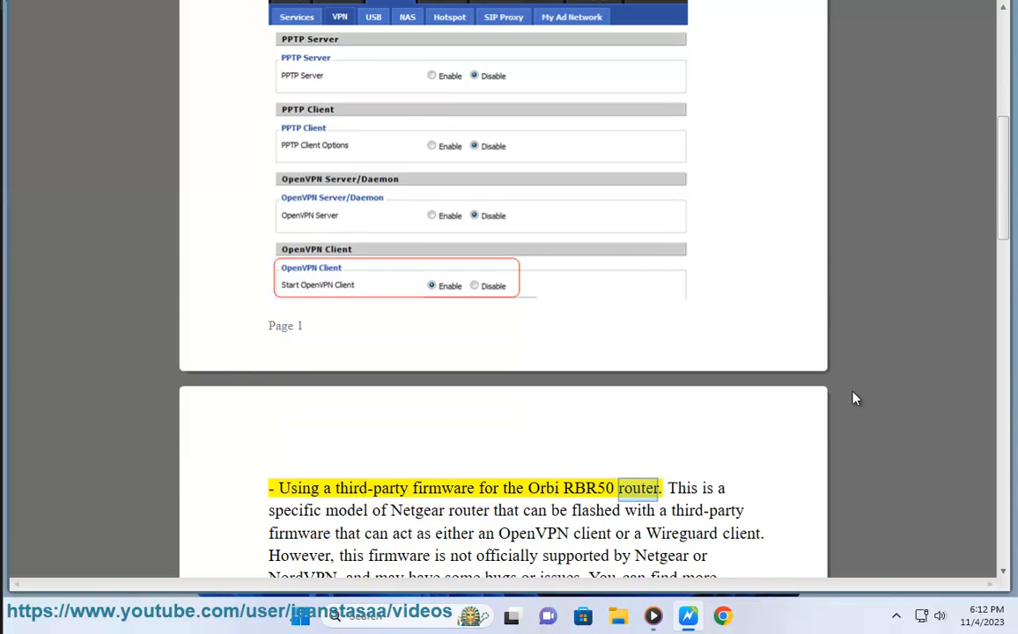
pyautogui.scroll(-3)
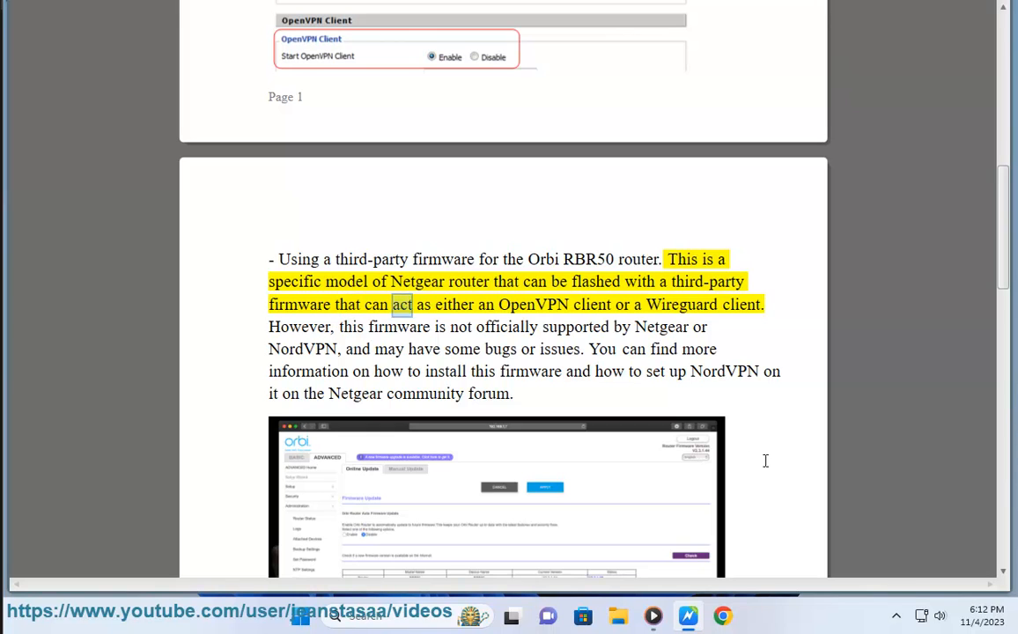
pyautogui.doubleClick(680, 304)
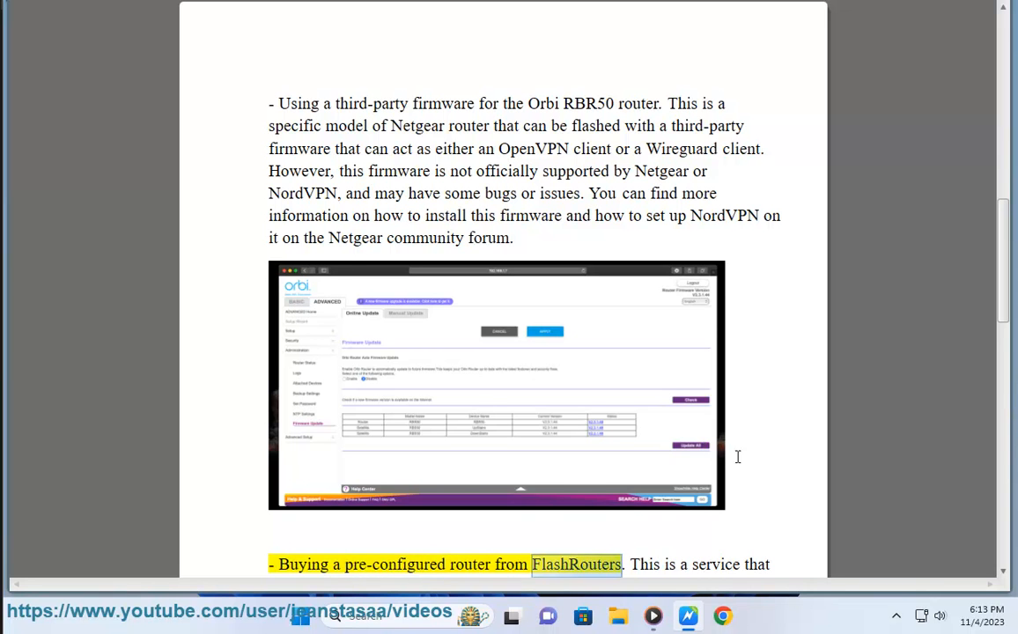
# - Follow read-aloud through FlashRouters and 'Learn more:' to the first reference on page three
pyautogui.scroll(-3)
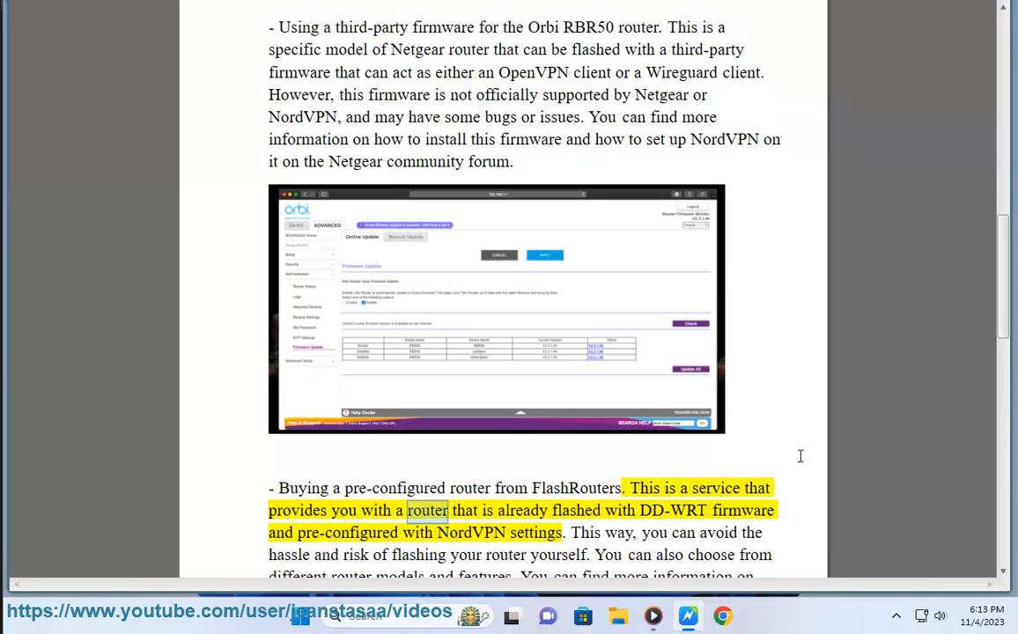
pyautogui.doubleClick(672, 510)
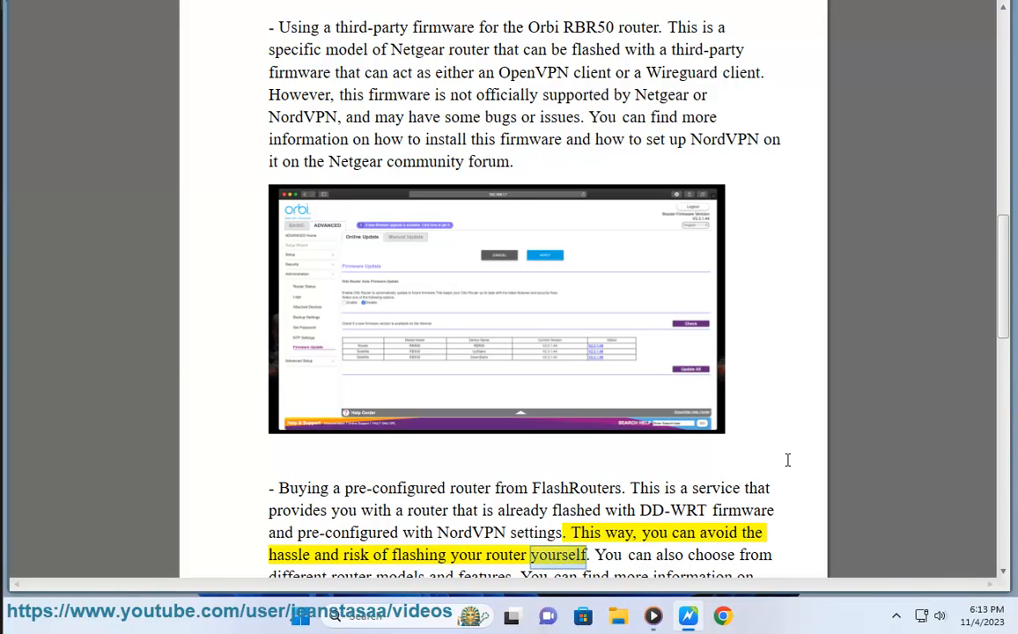
pyautogui.scroll(-3)
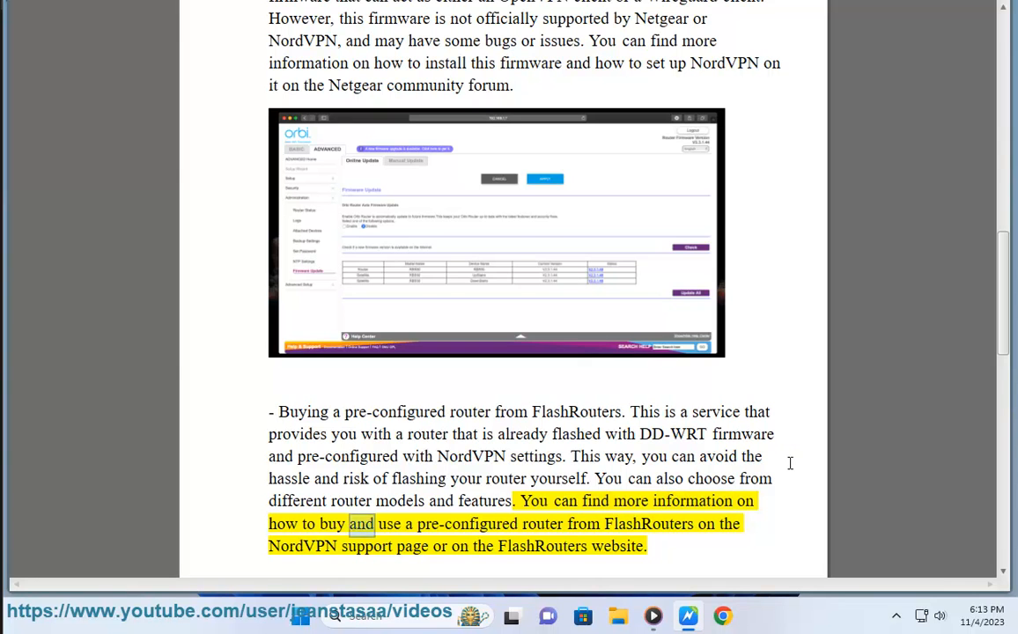
pyautogui.scroll(-3)
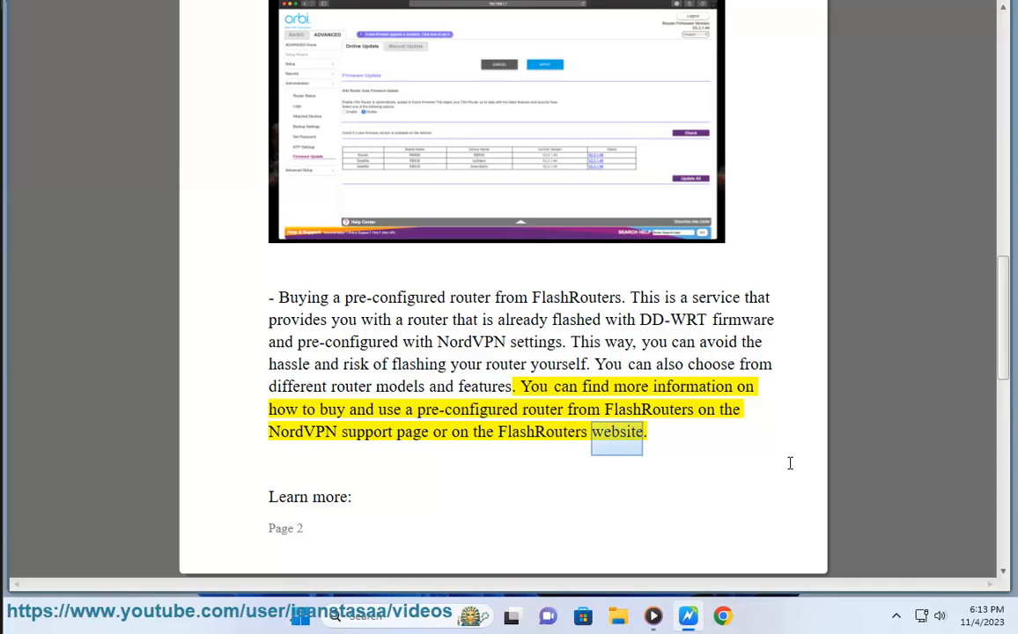
pyautogui.scroll(-3)
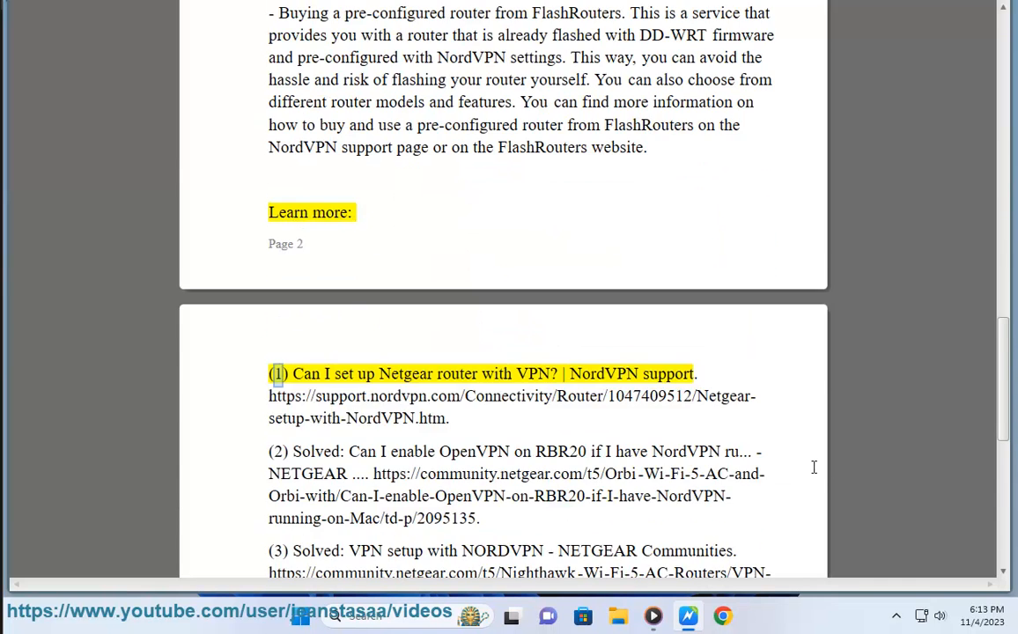